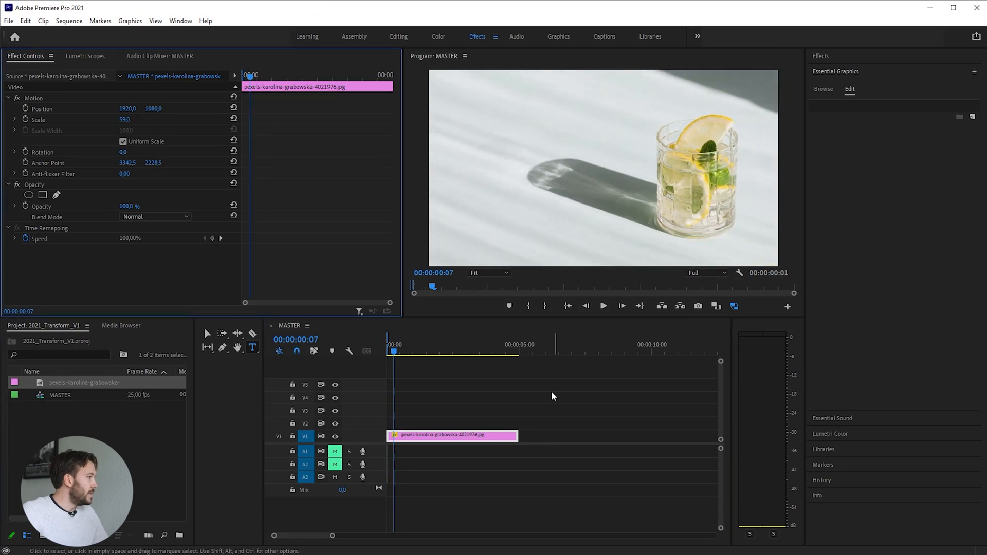
# Create a text layer reading 'Your Text Layer' over the upper-left of the glass photo
pyautogui.press('ctrl+t')
pyautogui.write('Y')
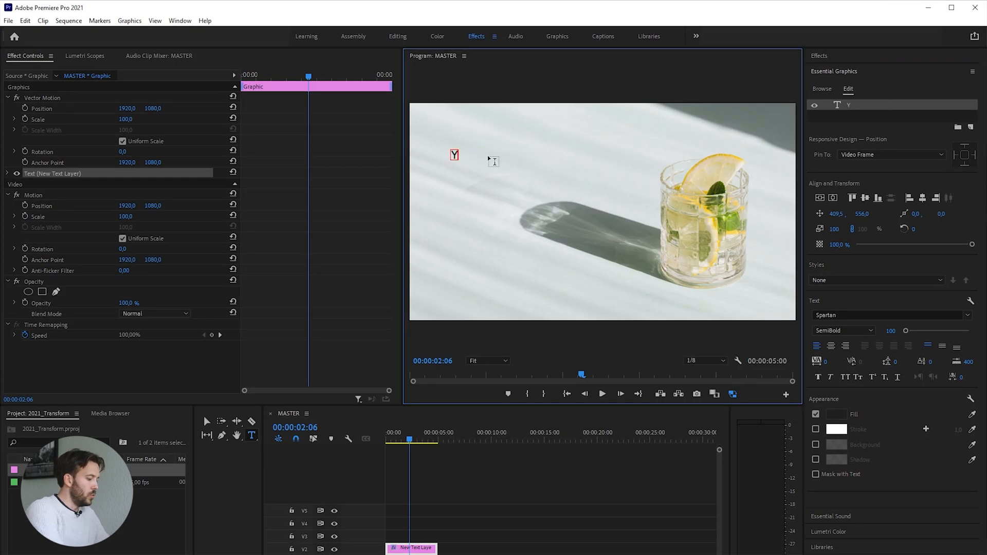
pyautogui.write('our Text Layer')
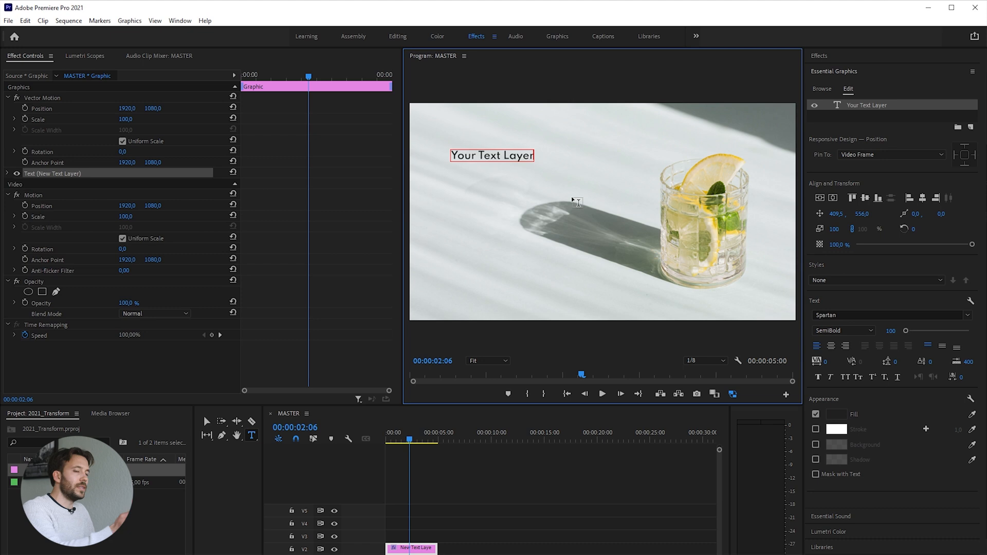
pyautogui.moveTo(257, 197)
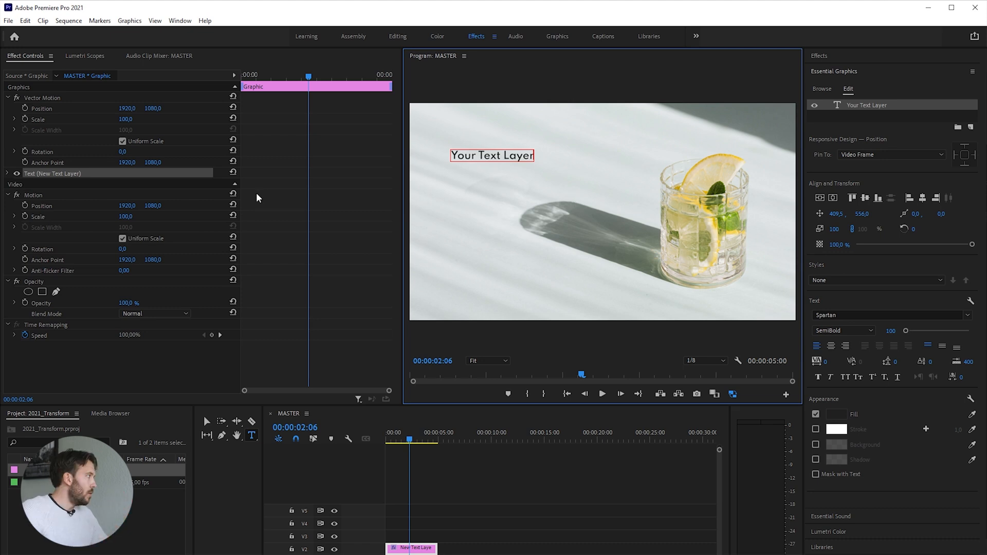
pyautogui.moveTo(154, 118)
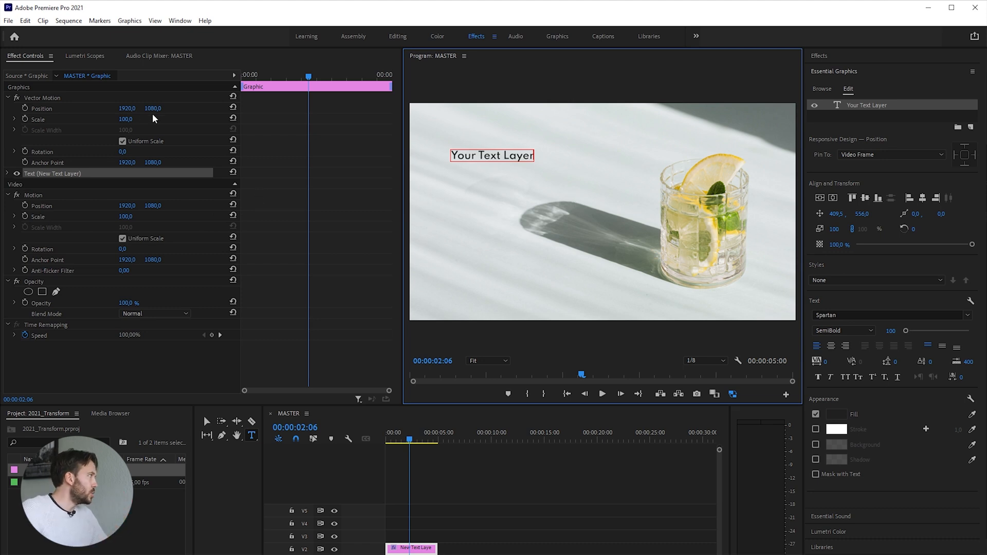
# Add the Transform effect to the text and turn off Use Composition's Shutter Angle
pyautogui.click(818, 56)
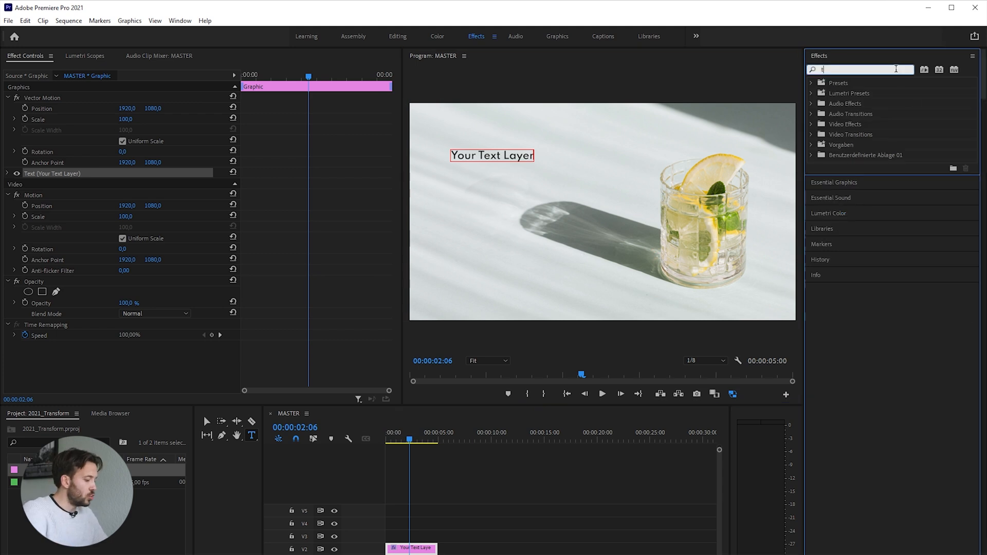
pyautogui.write('transform')
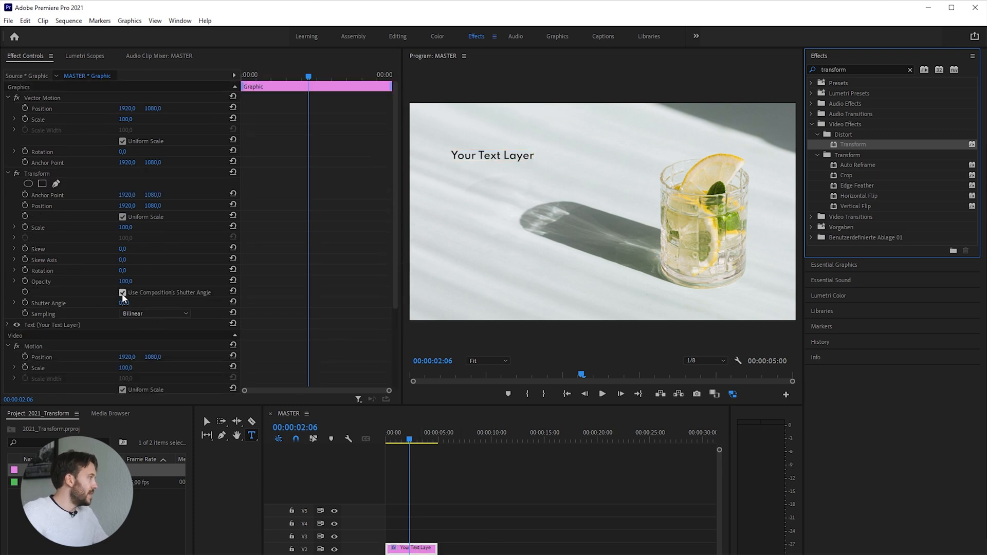
pyautogui.click(122, 292)
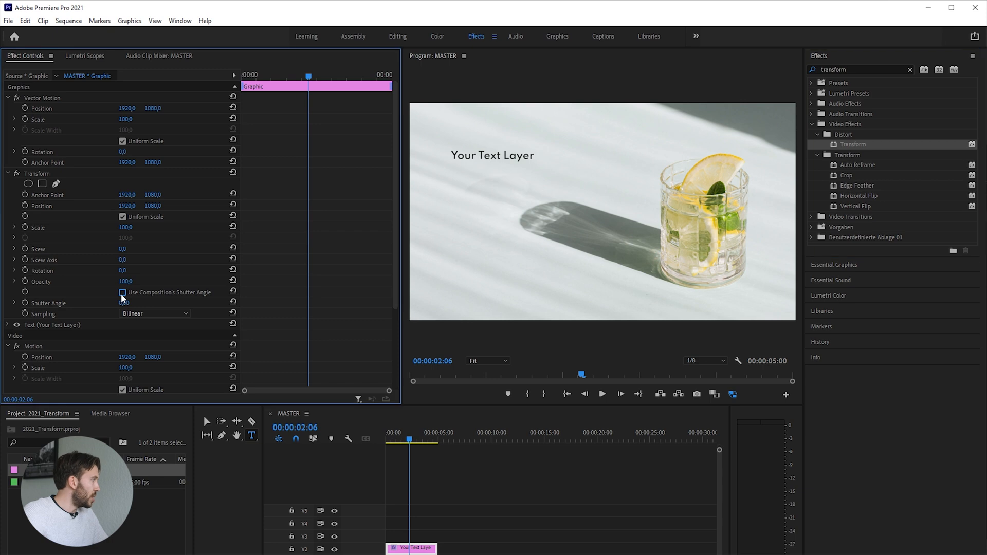
pyautogui.click(132, 302)
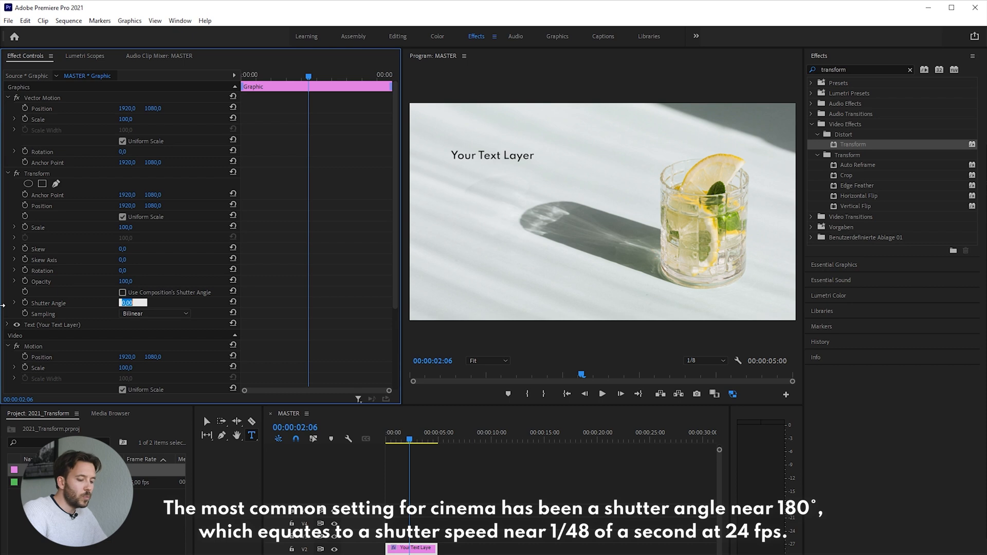
# Set shutter angle to 180, keyframe Position sliding in from the left, and preview
pyautogui.write('180')
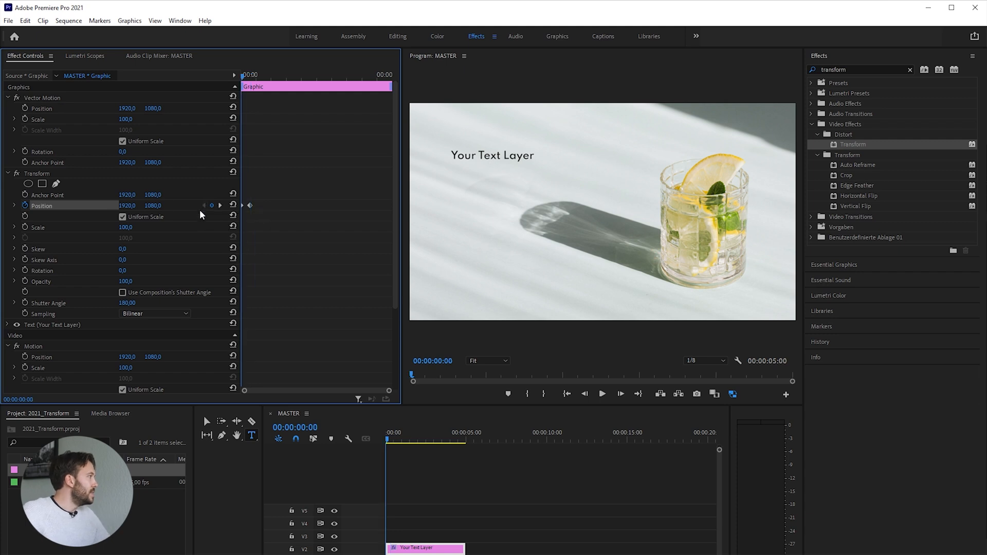
pyautogui.click(420, 440)
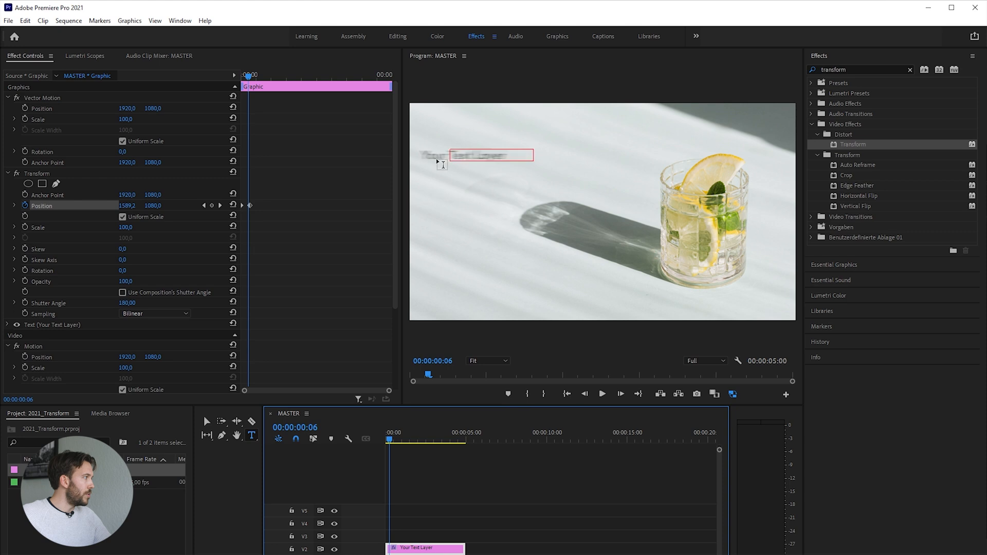
pyautogui.click(601, 393)
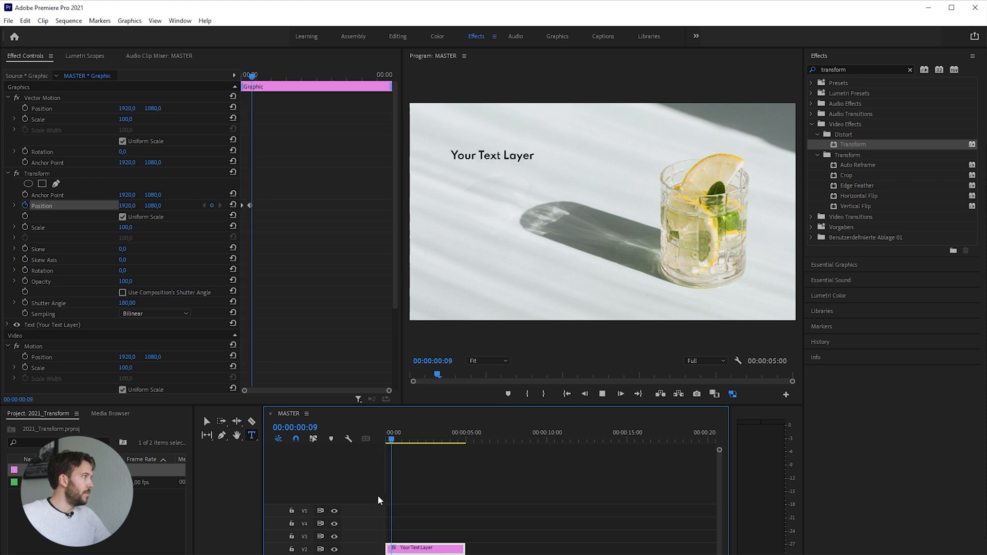
# Set the Position keyframe's temporal interpolation to Ease In
pyautogui.rightClick(243, 205)
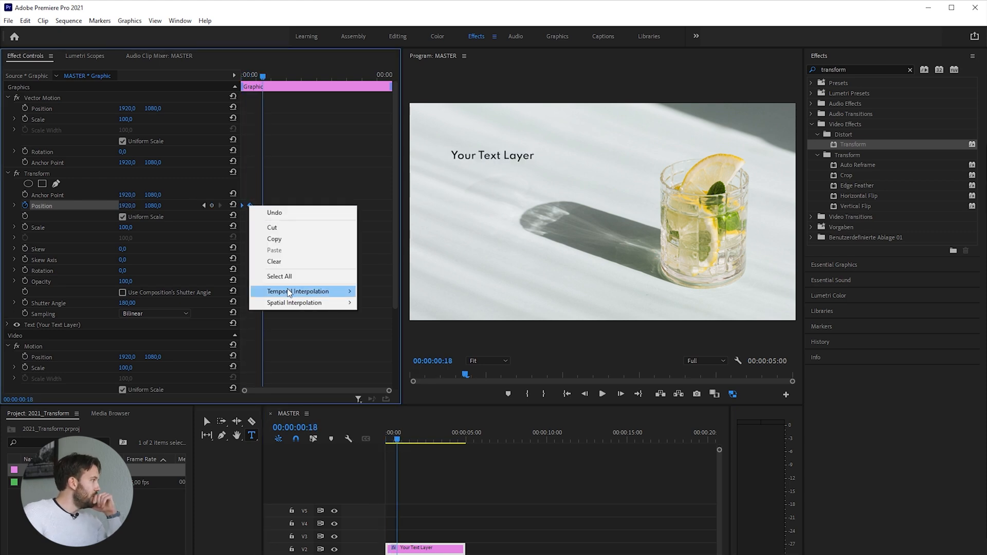
pyautogui.click(299, 291)
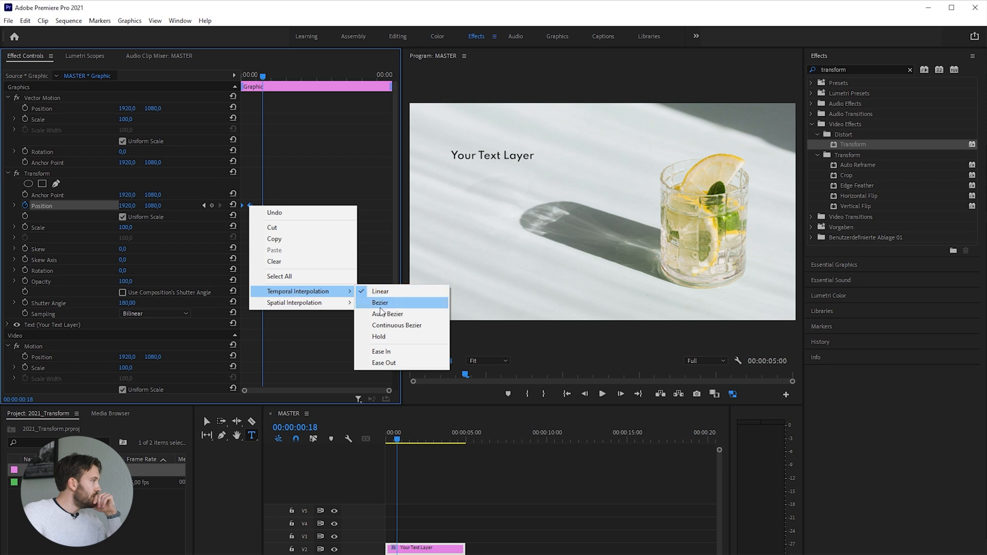
pyautogui.moveTo(381, 351)
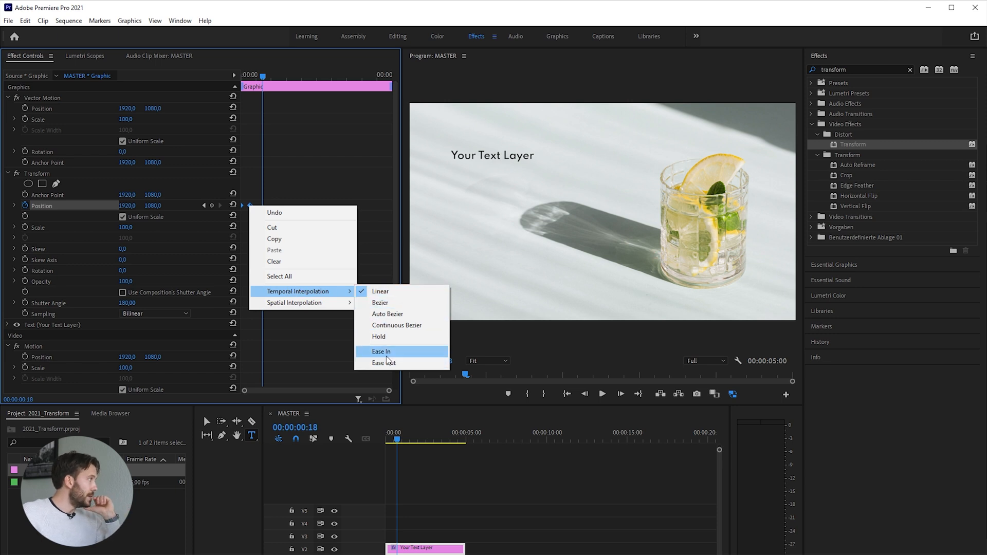
pyautogui.click(381, 351)
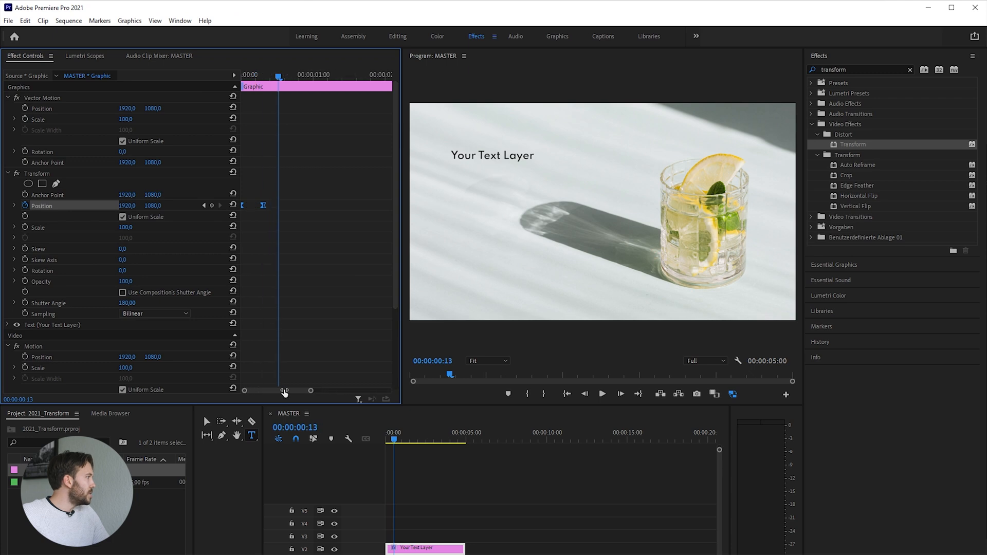
pyautogui.moveTo(253, 184)
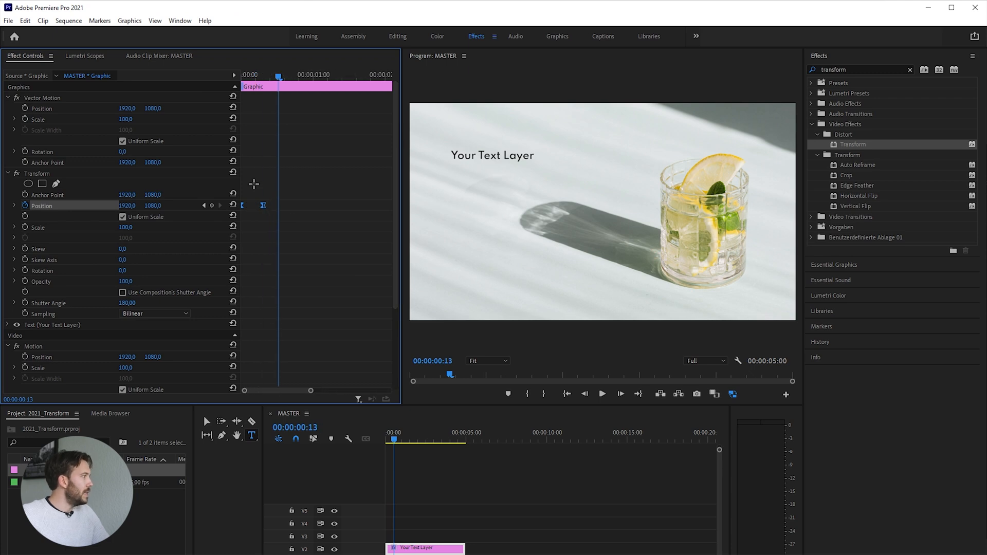
pyautogui.click(602, 393)
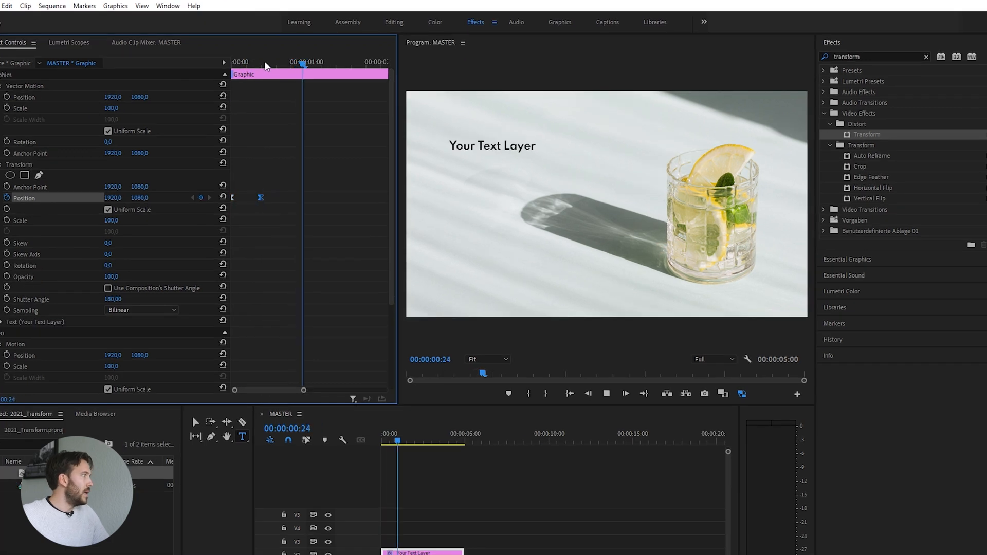